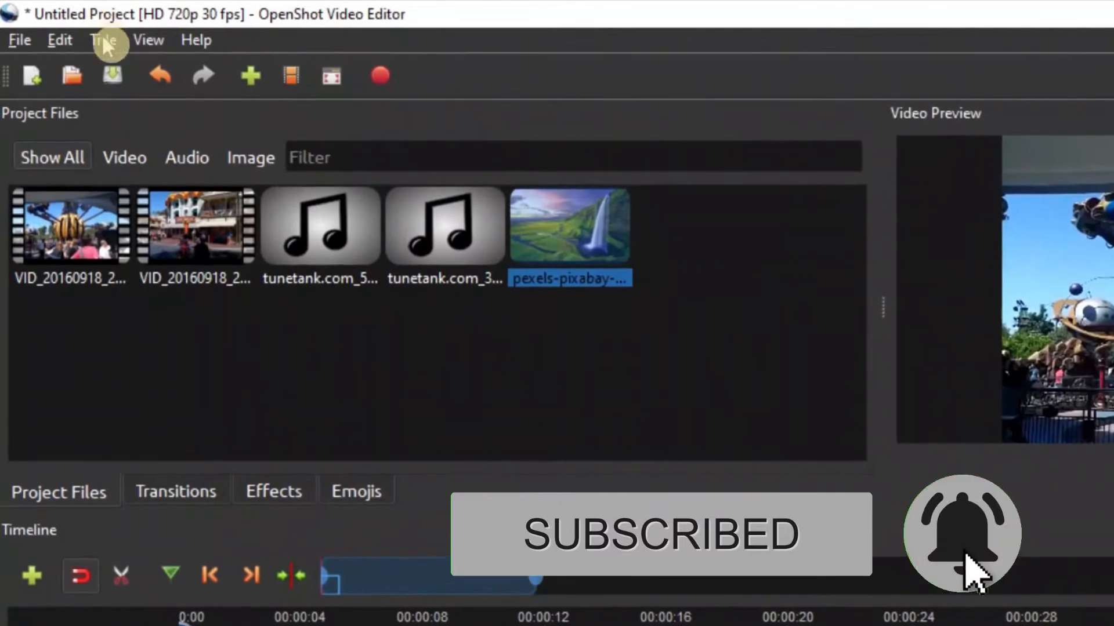
- Start a new title and preview the Bar 3 and Bubbles 2 templates
left_click(102, 40)
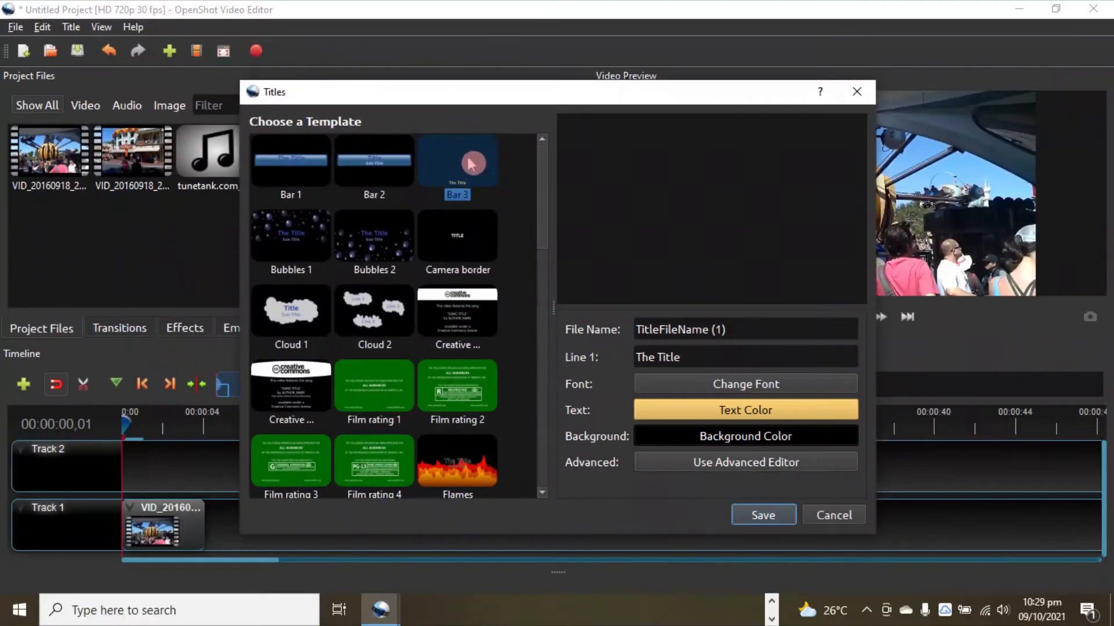
left_click(374, 238)
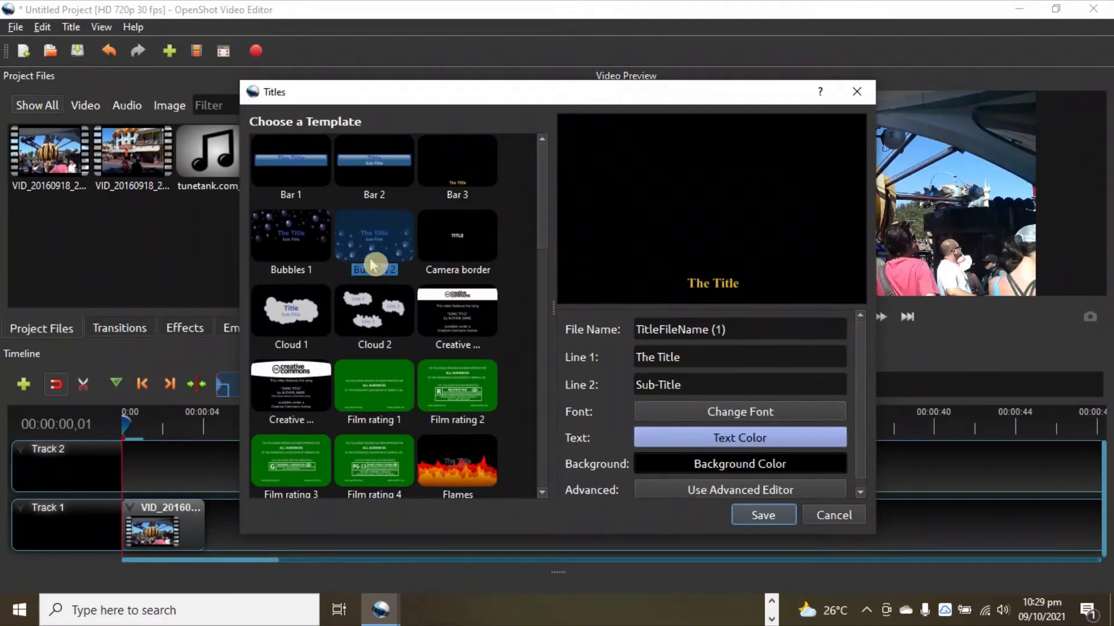
left_click(373, 236)
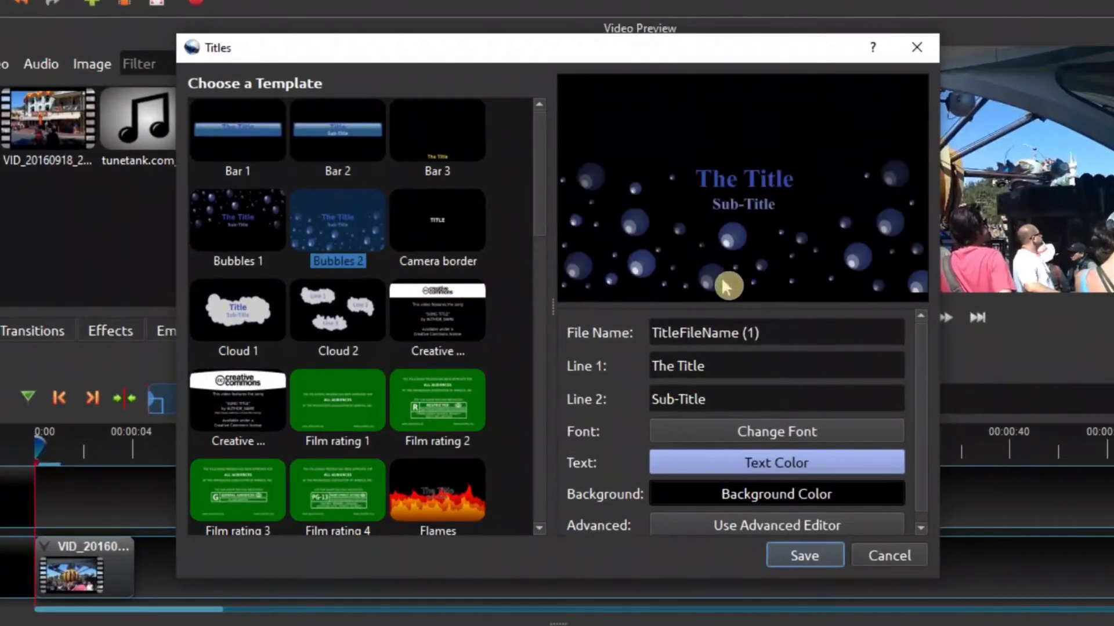
- Choose the Bar 3 template named Start, with its line reading 'UP AND RUNNING'
left_click(436, 219)
type("Start")
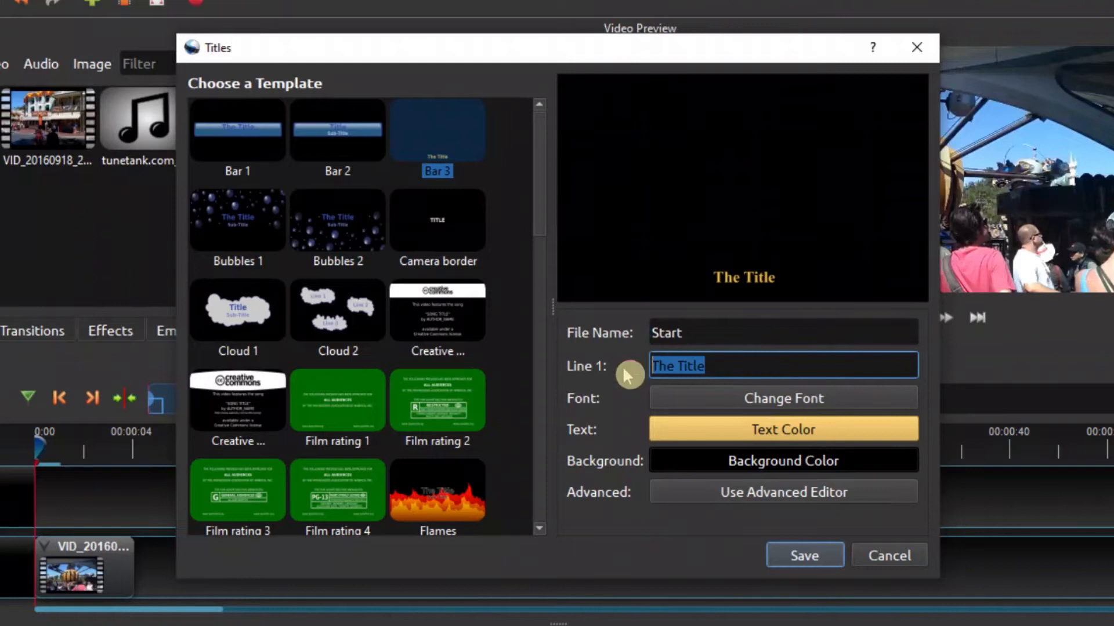
mouse_move(673, 393)
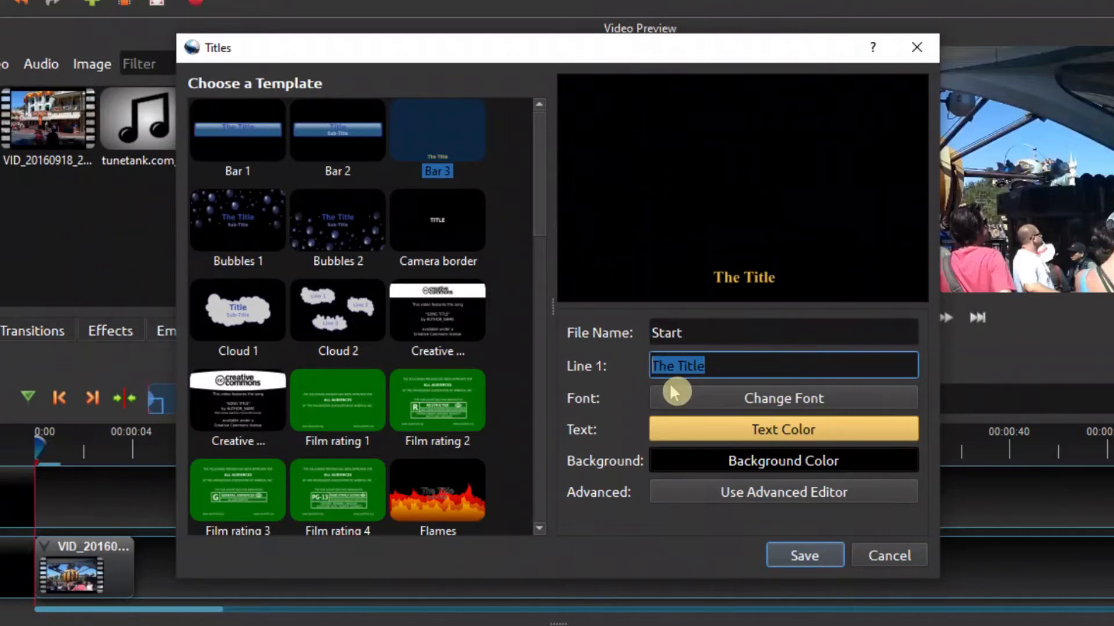
type("UP AND RUNNING")
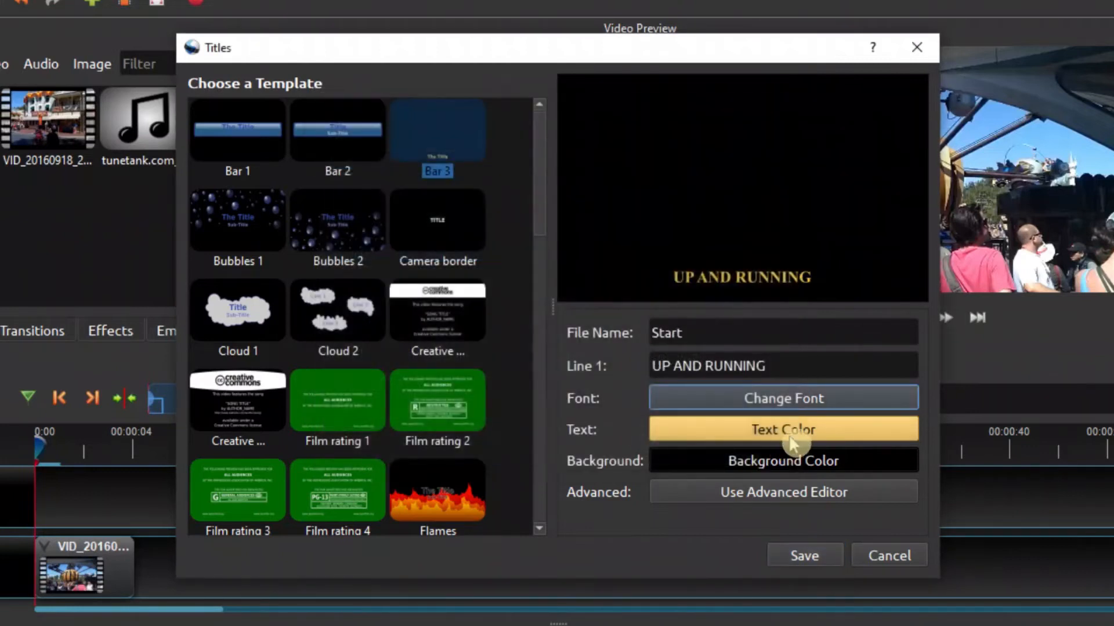
- Set the 'UP AND RUNNING' title text colour to yellow
left_click(781, 428)
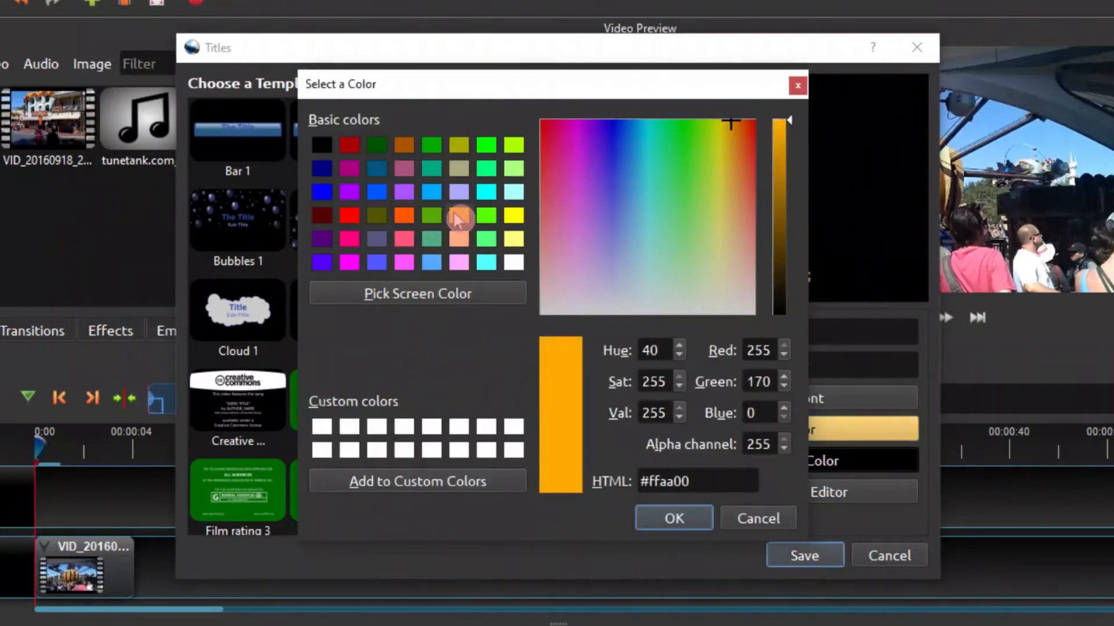
left_click(671, 518)
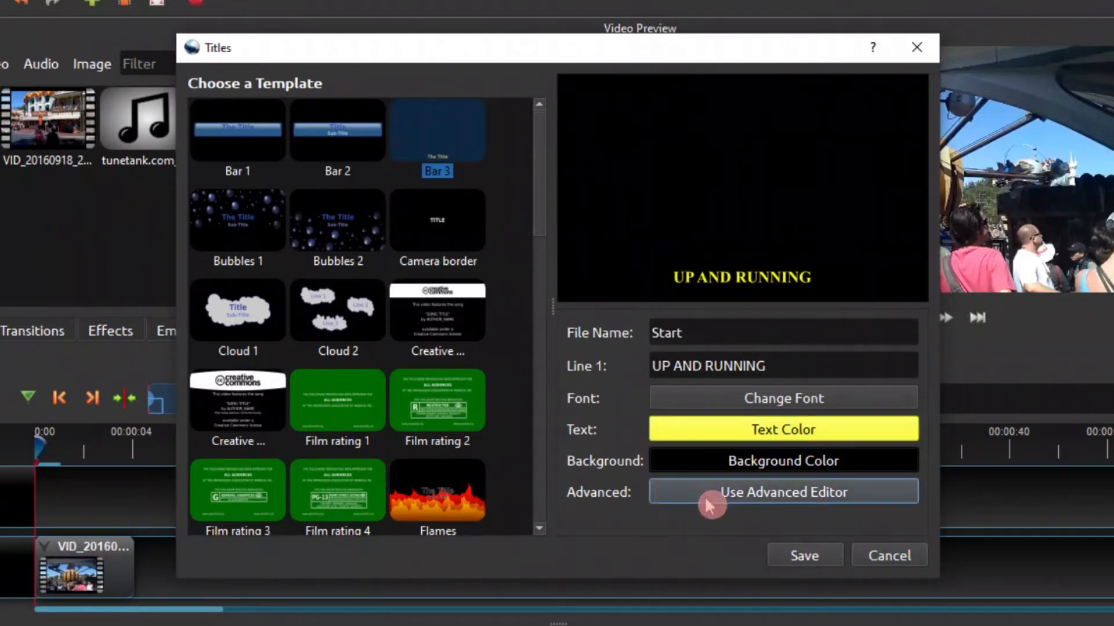
left_click(782, 492)
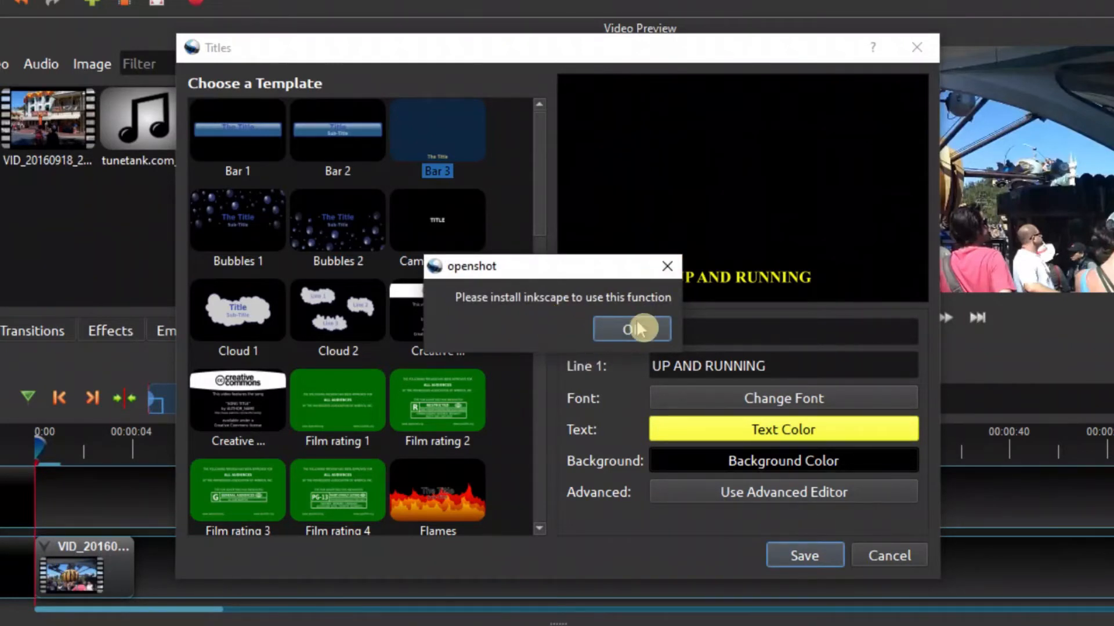
left_click(630, 328)
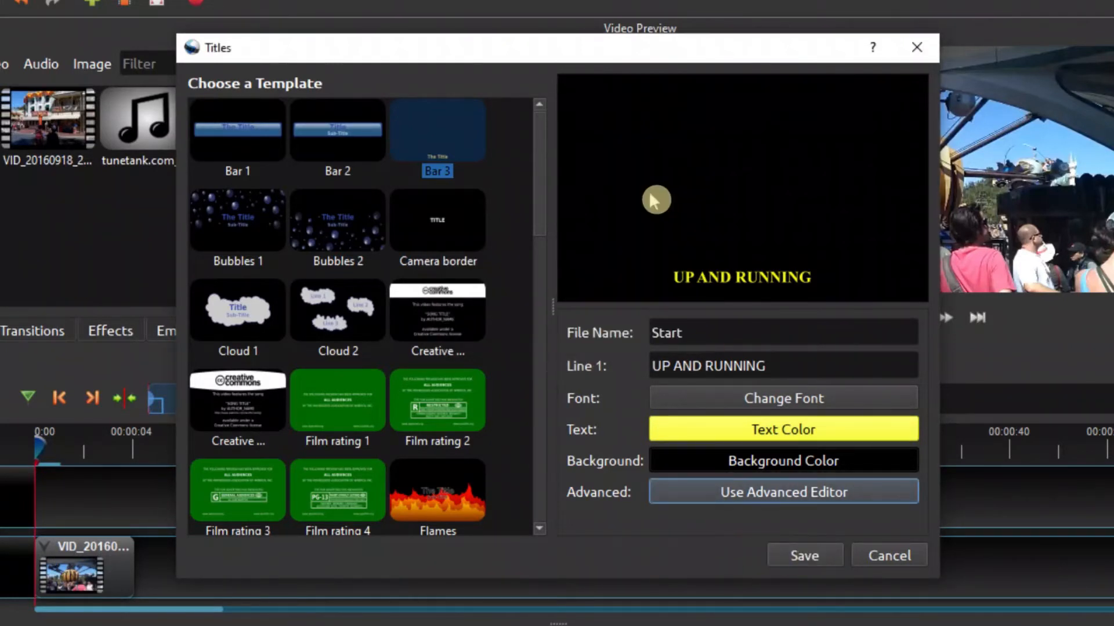
mouse_move(762, 504)
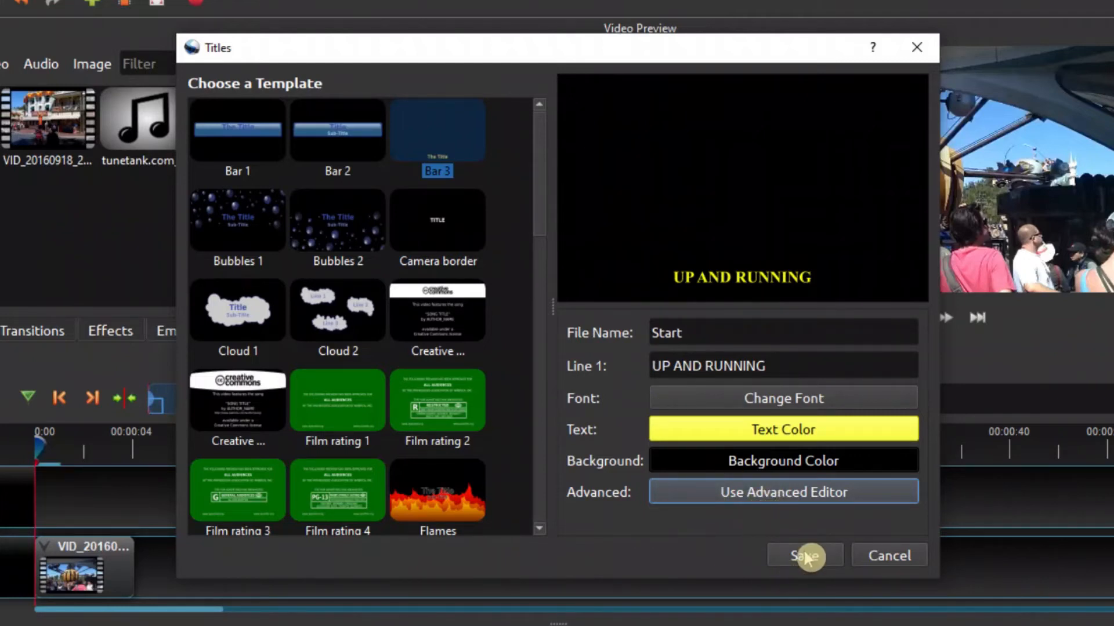
- Save the Start title and place Start.svg on Track 2 over the video
left_click(803, 555)
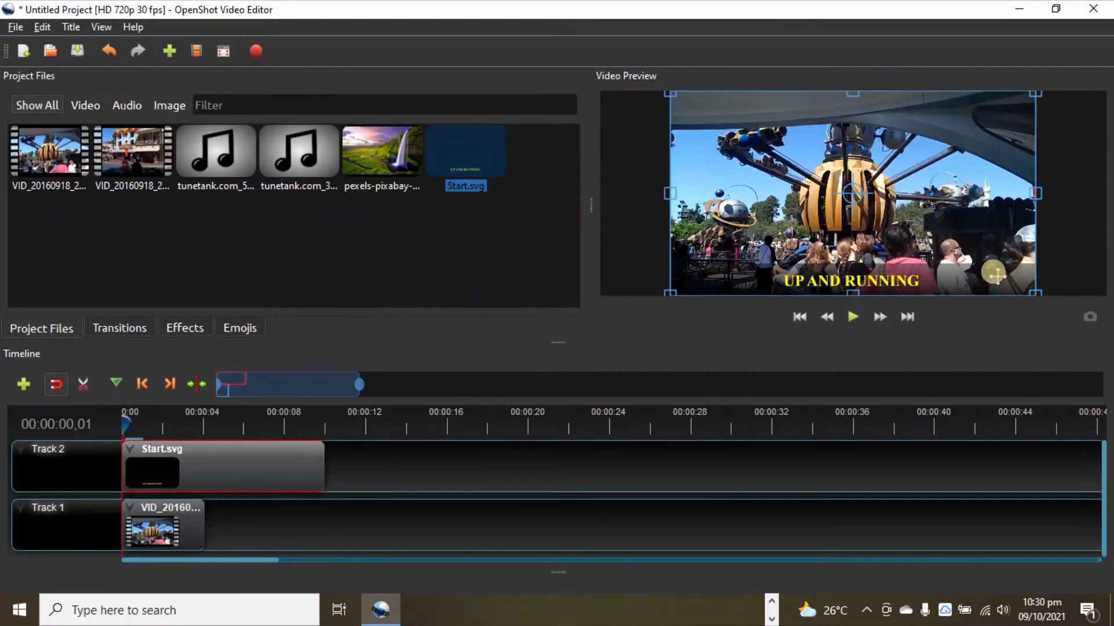
mouse_move(355, 478)
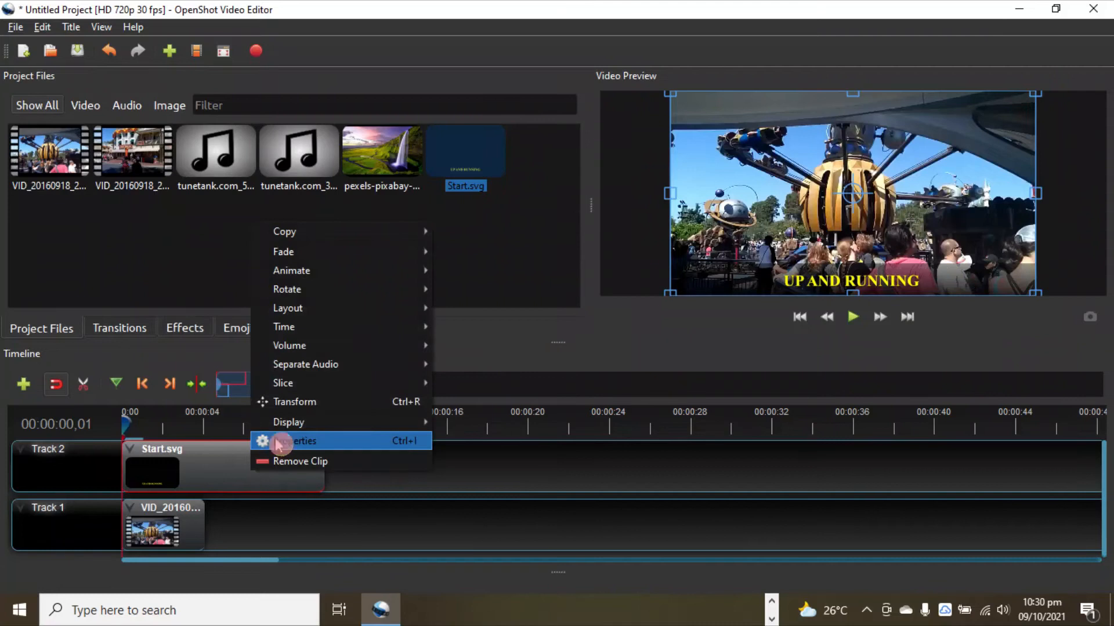
- Keyframe the Start.svg clip's alpha to 0 with a Bezier Ease Out curve
left_click(298, 441)
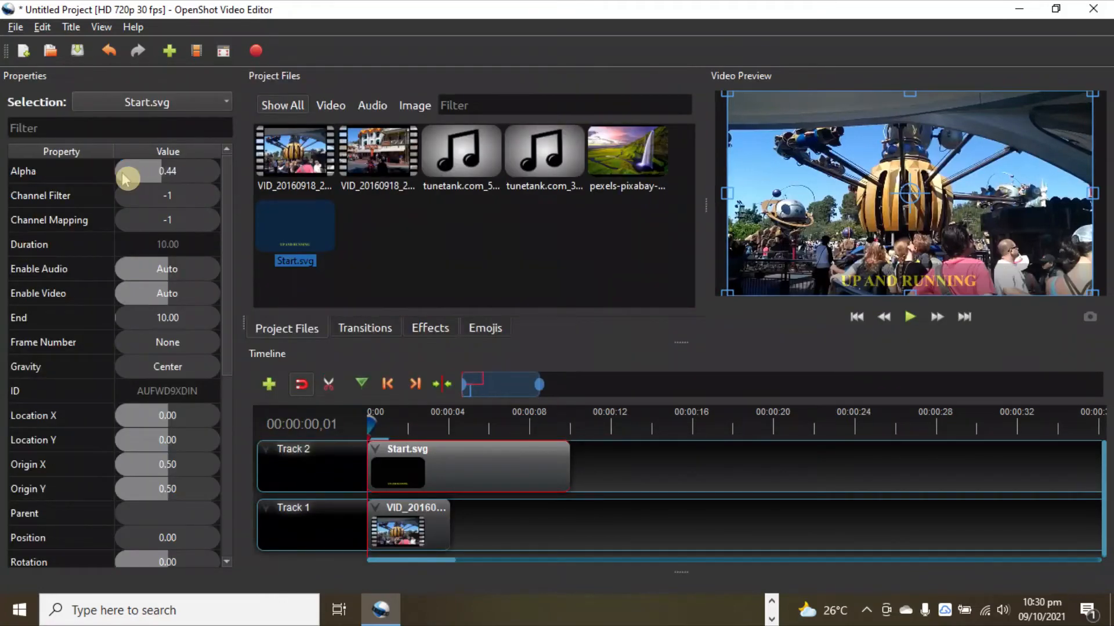
left_click_drag(128, 171, 241, 171)
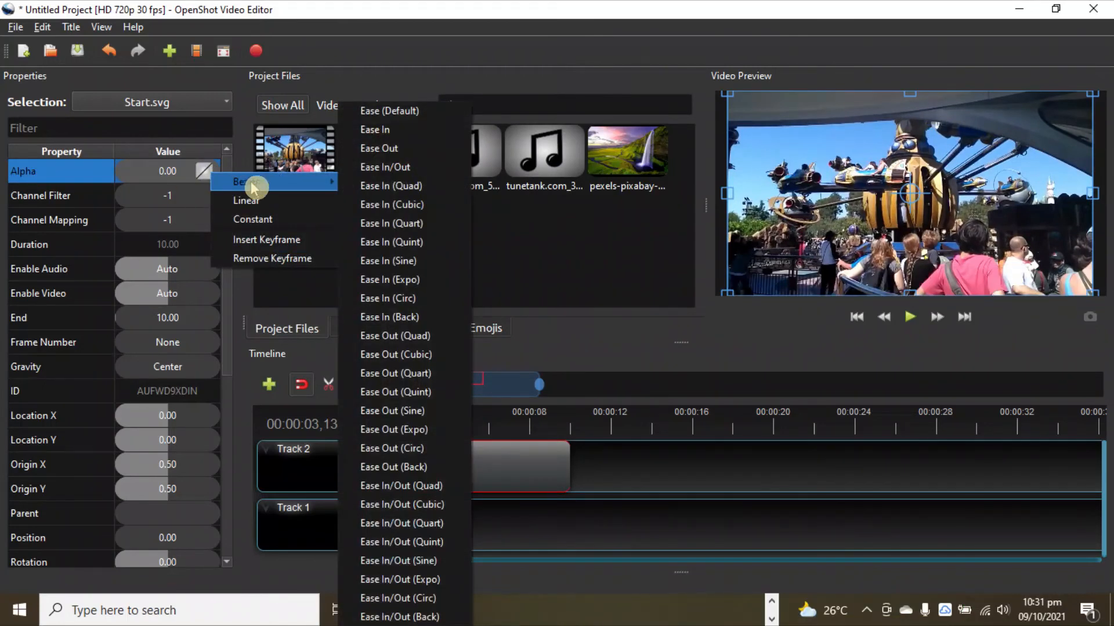
mouse_move(378, 148)
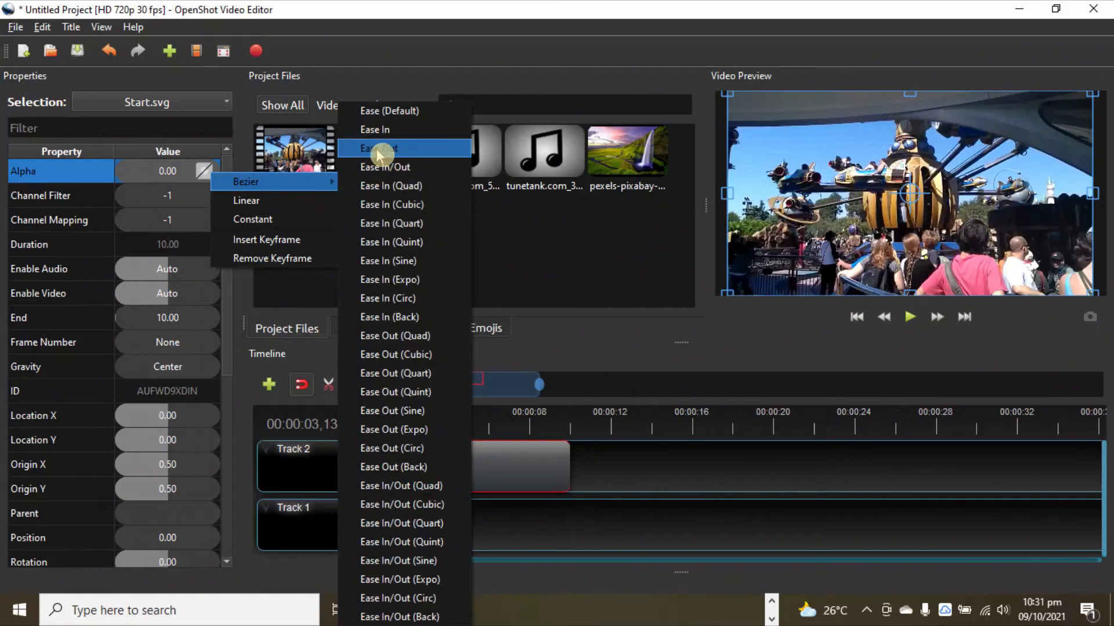
left_click(378, 149)
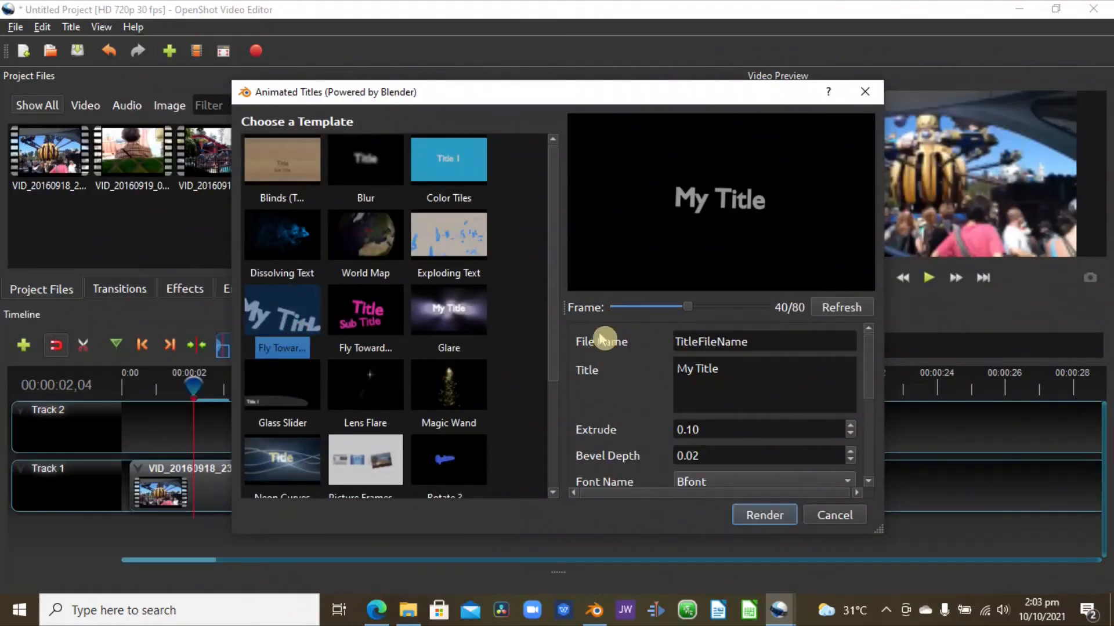
- Enter OPENSHOT as the title text of the Fly Towards animated template
type("OPENSHOT")
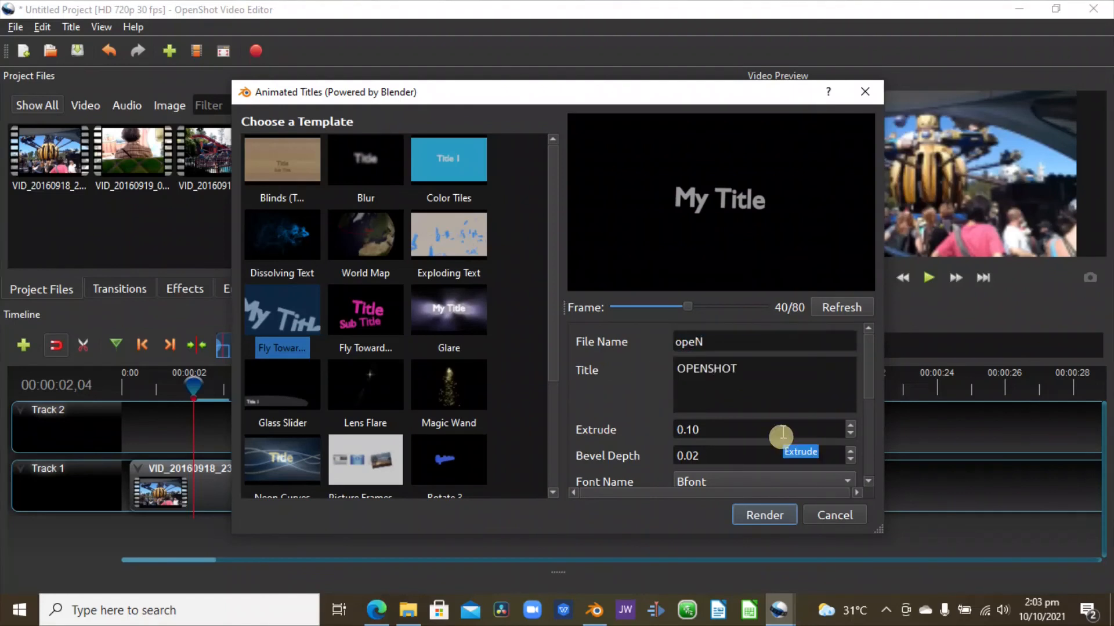